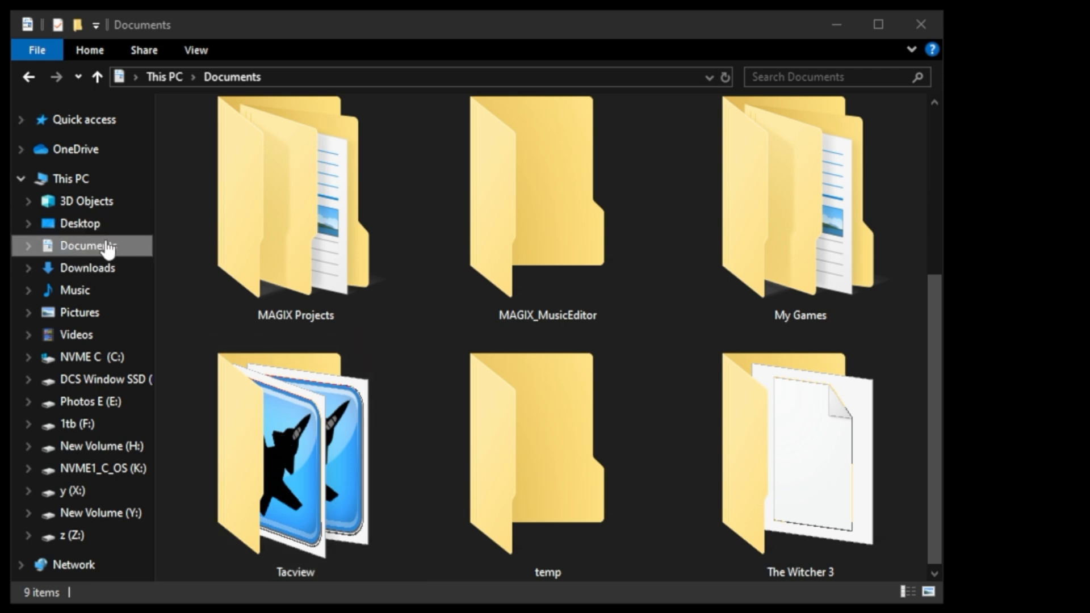
- Open the editedTacview .acmi recording from Documents\Tacview in Tacview
{"action": "left_click", "coordinate": [295, 455]}
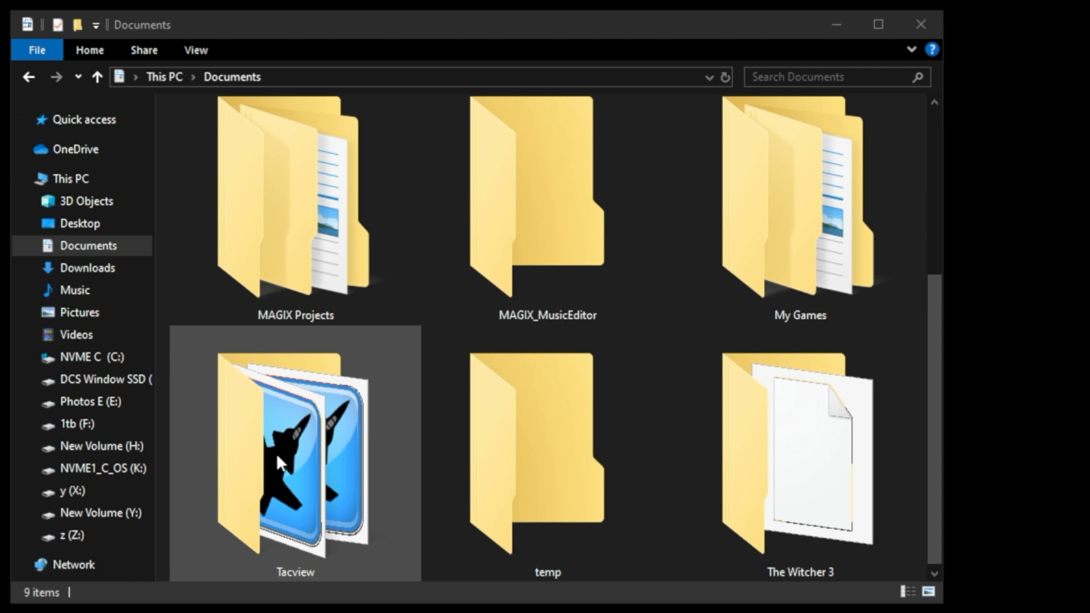
{"action": "mouse_move", "coordinate": [285, 462]}
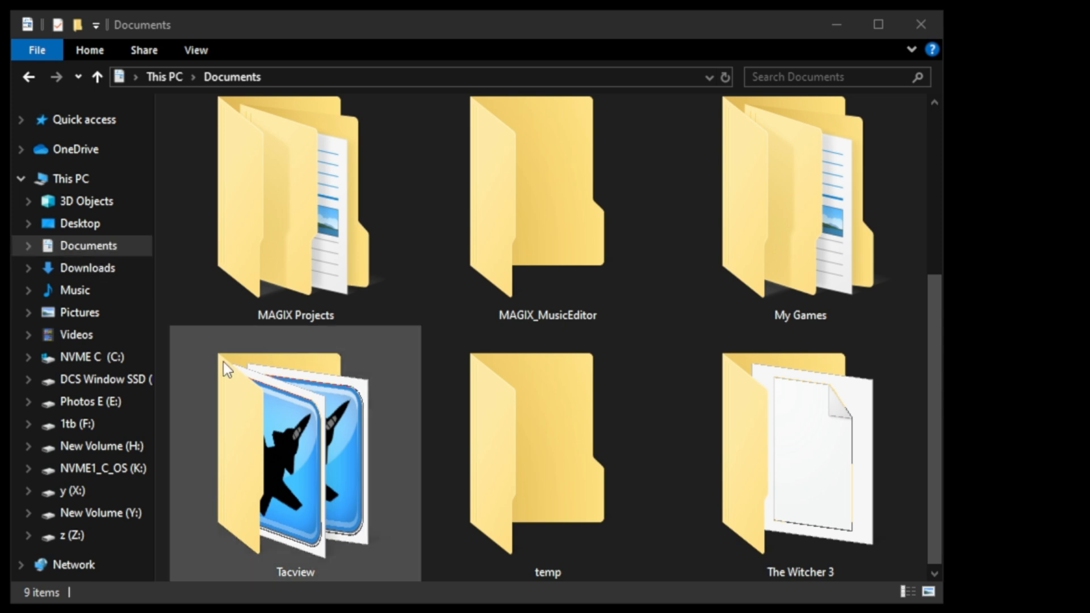
{"action": "double_click", "coordinate": [294, 451]}
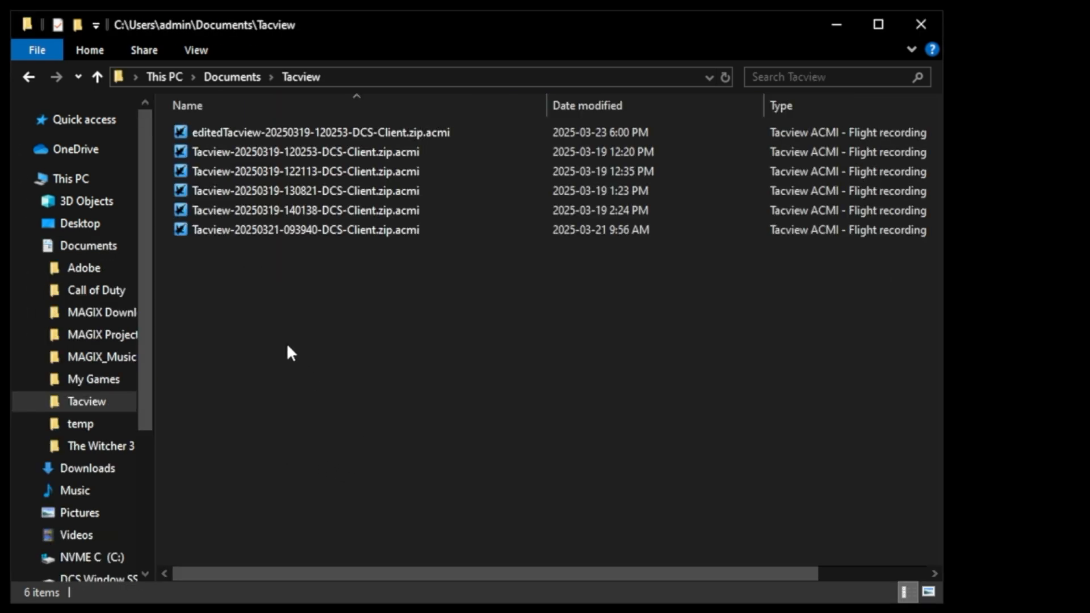
{"action": "left_click", "coordinate": [305, 210]}
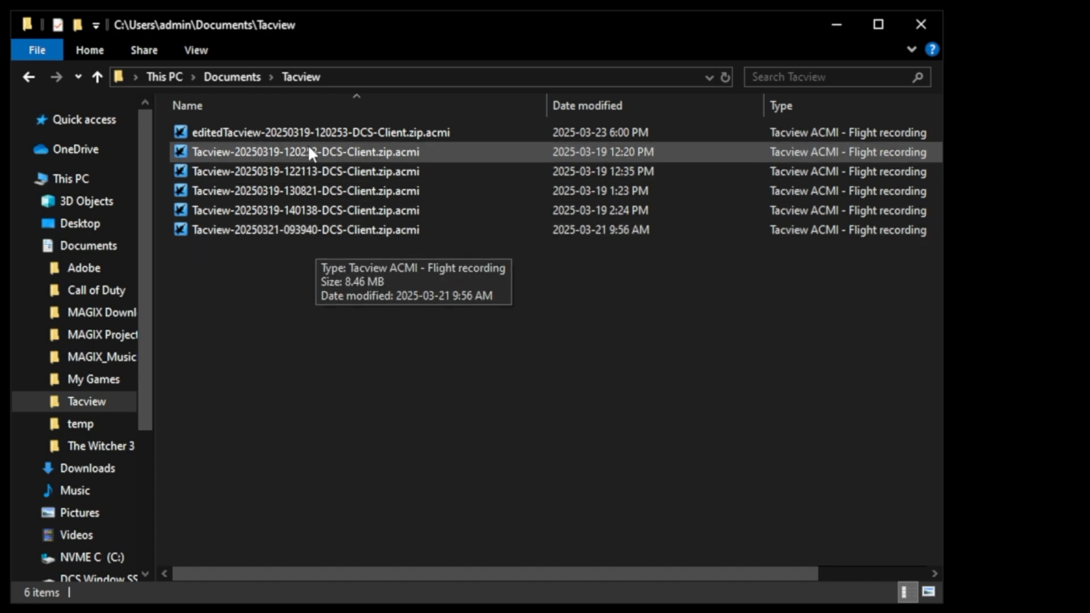
{"action": "double_click", "coordinate": [322, 132]}
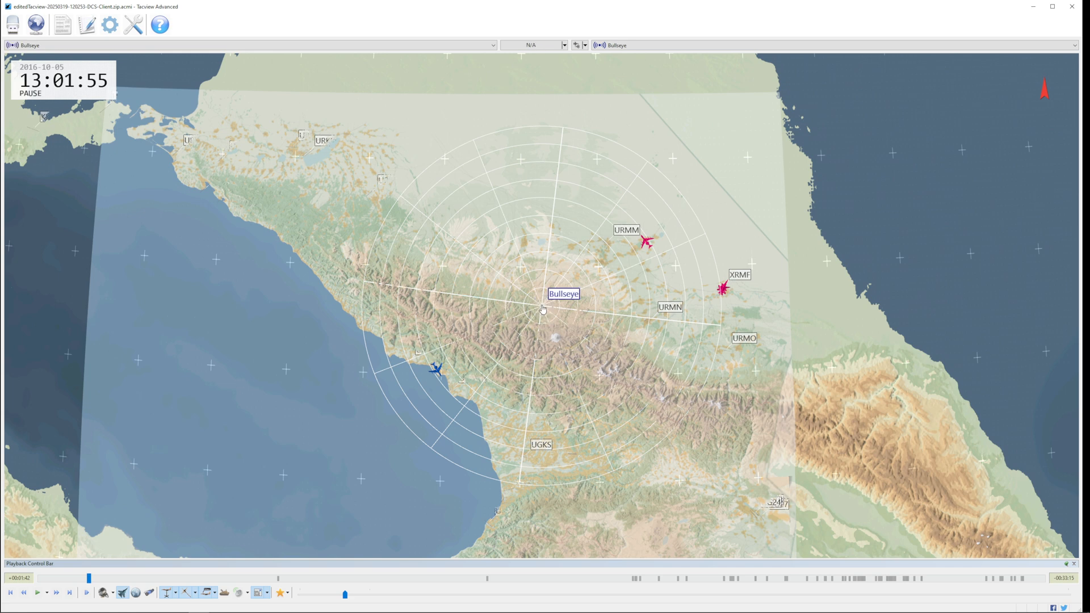
- Switch the loaded DCS replay to the cockpit camera with HUD
{"action": "scroll", "scroll_direction": "up", "scroll_amount": 3}
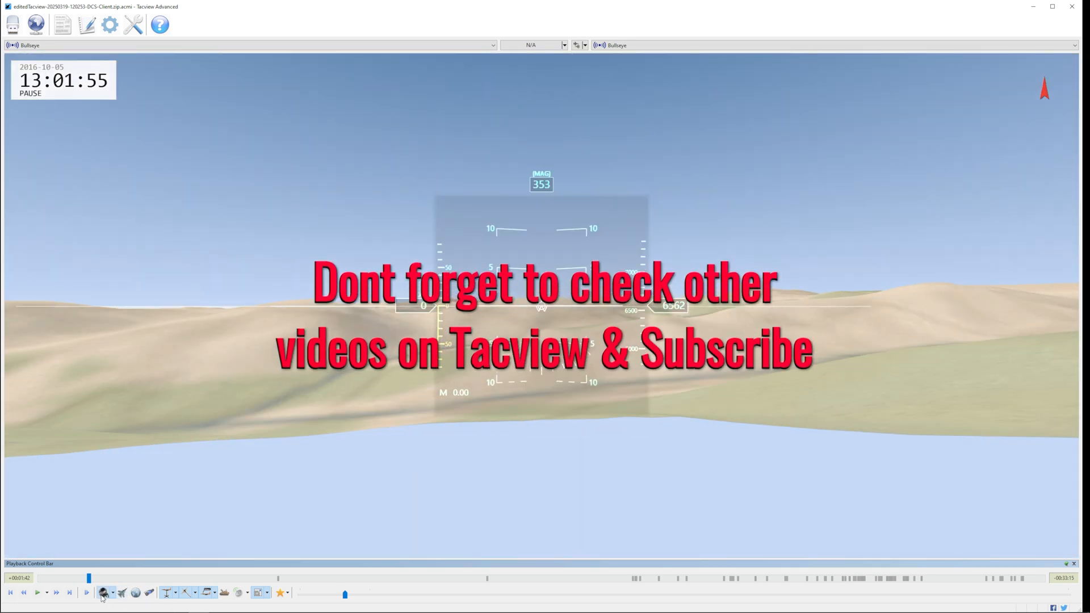
{"action": "left_click", "coordinate": [121, 592]}
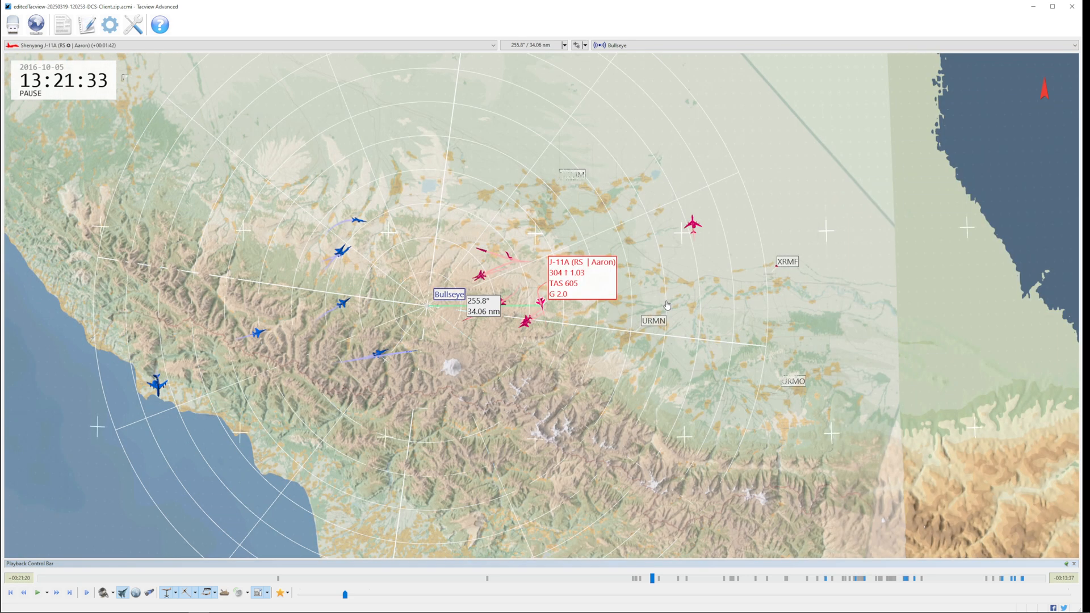
{"action": "mouse_move", "coordinate": [410, 316]}
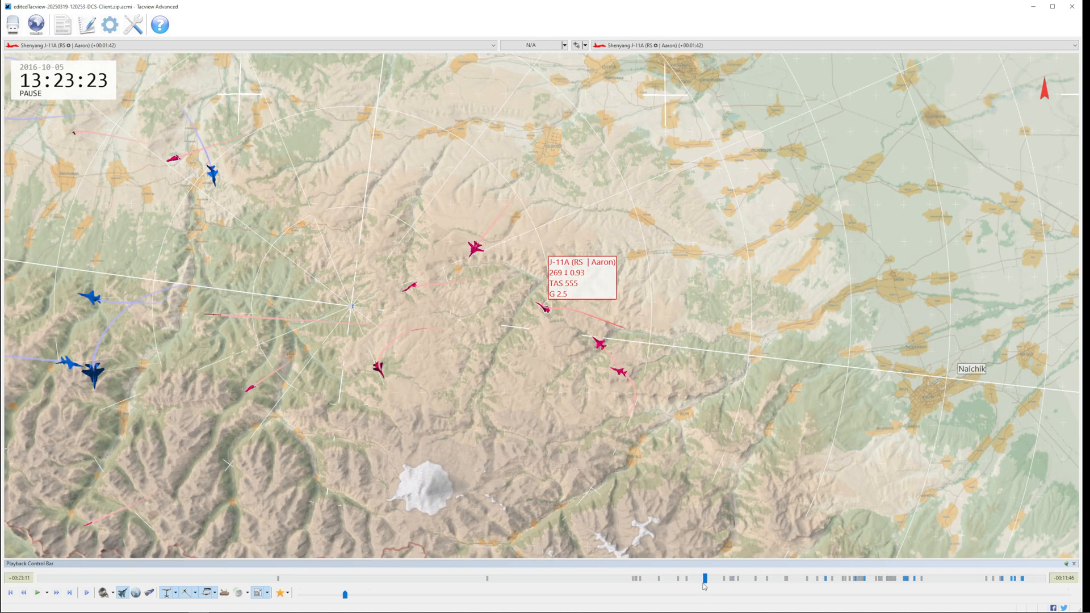
- Jump the J-11A replay ahead on the timeline to 13:29:59
{"action": "left_click", "coordinate": [777, 578]}
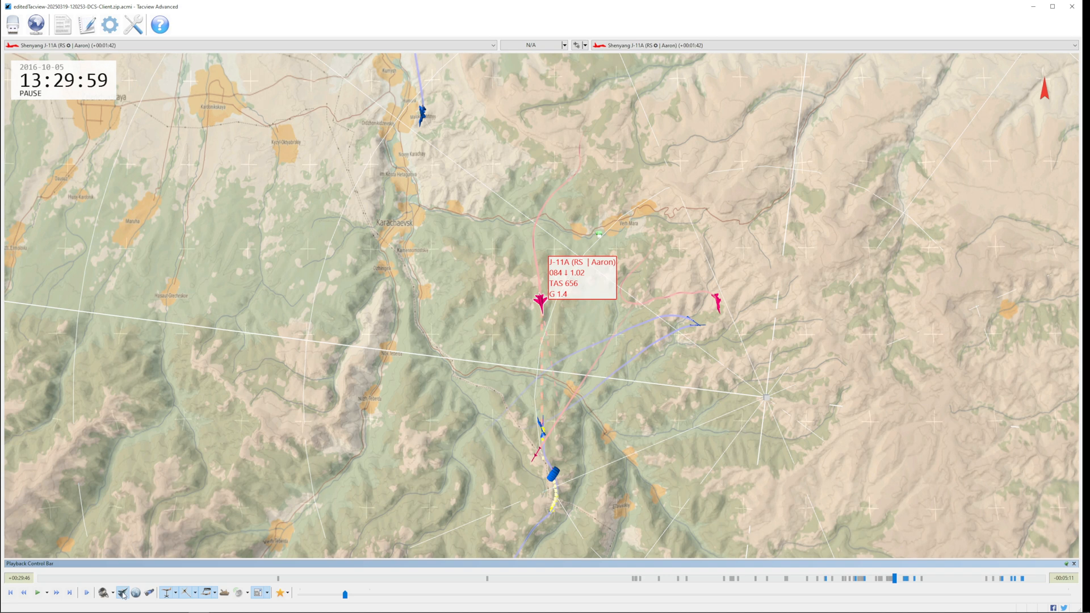
{"action": "mouse_move", "coordinate": [123, 592]}
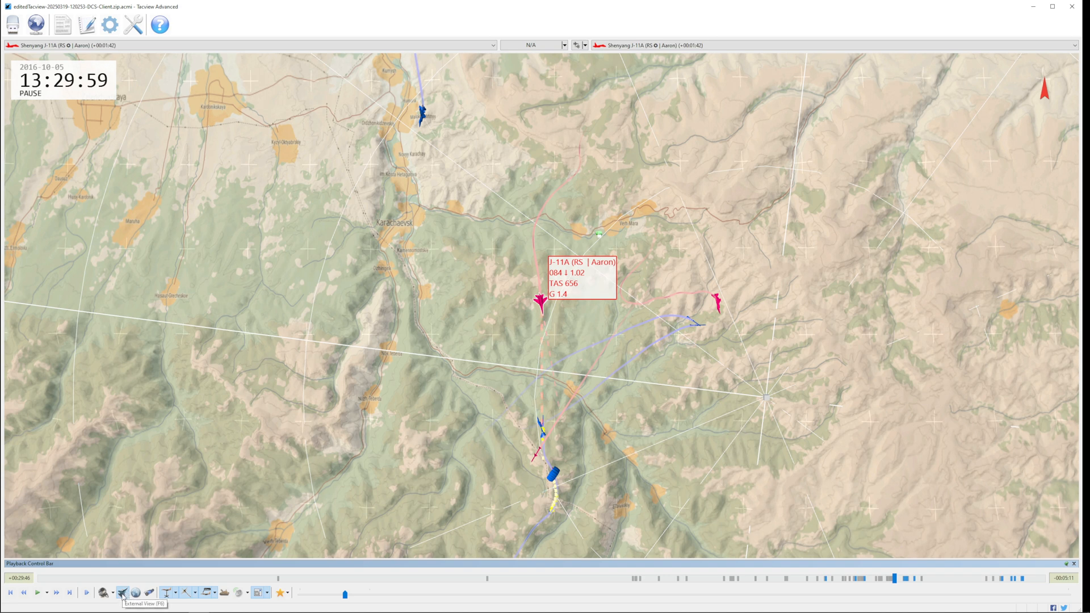
{"action": "mouse_move", "coordinate": [517, 376]}
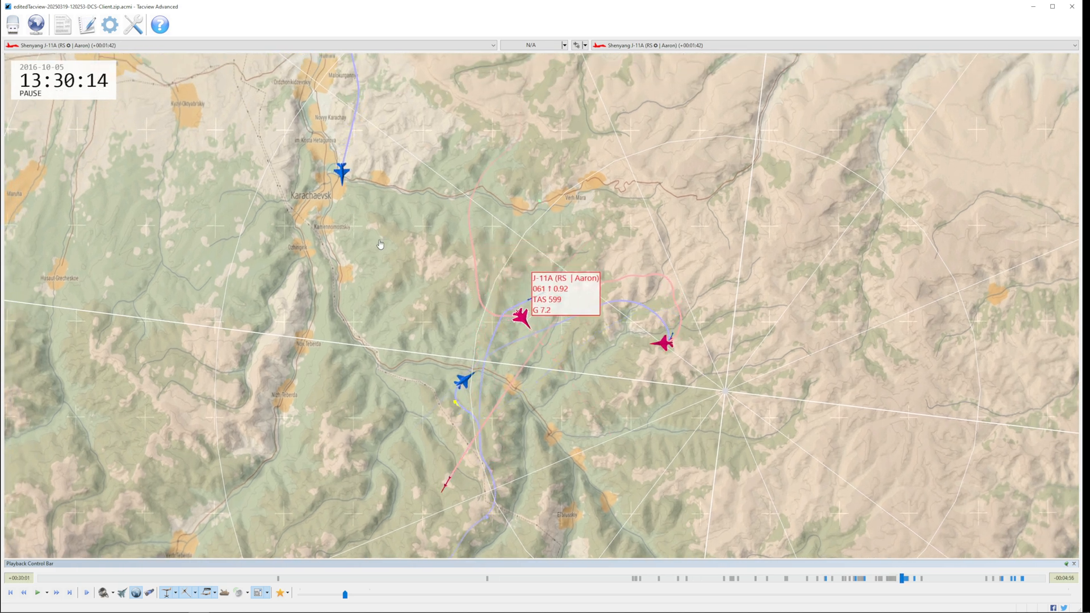
{"action": "mouse_move", "coordinate": [487, 375]}
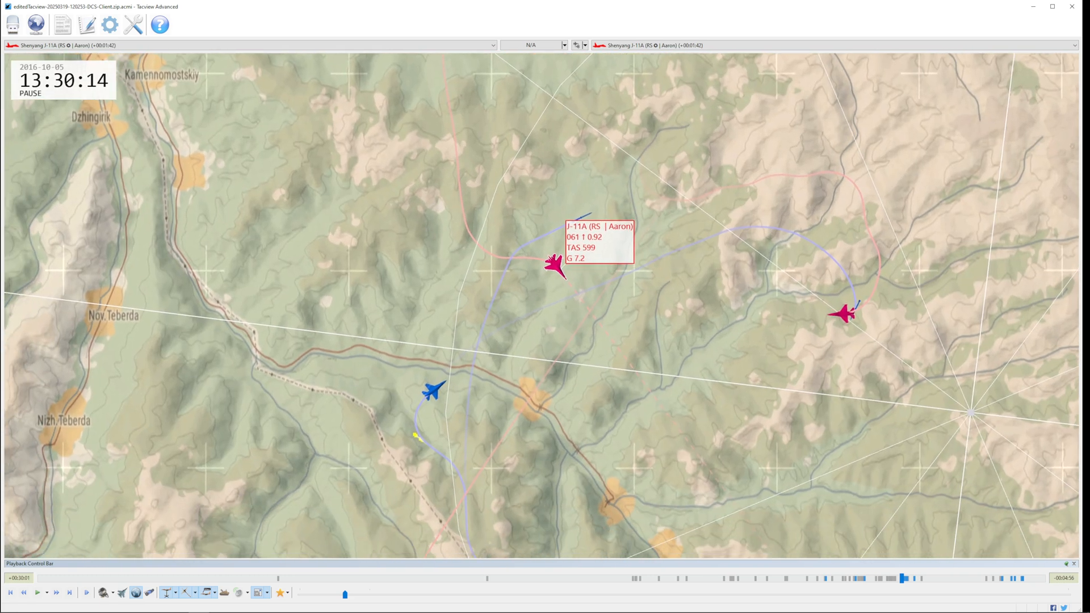
- Zoom in and play to the R-27 launch at 13:30:22
{"action": "scroll", "scroll_direction": "up", "scroll_amount": 3}
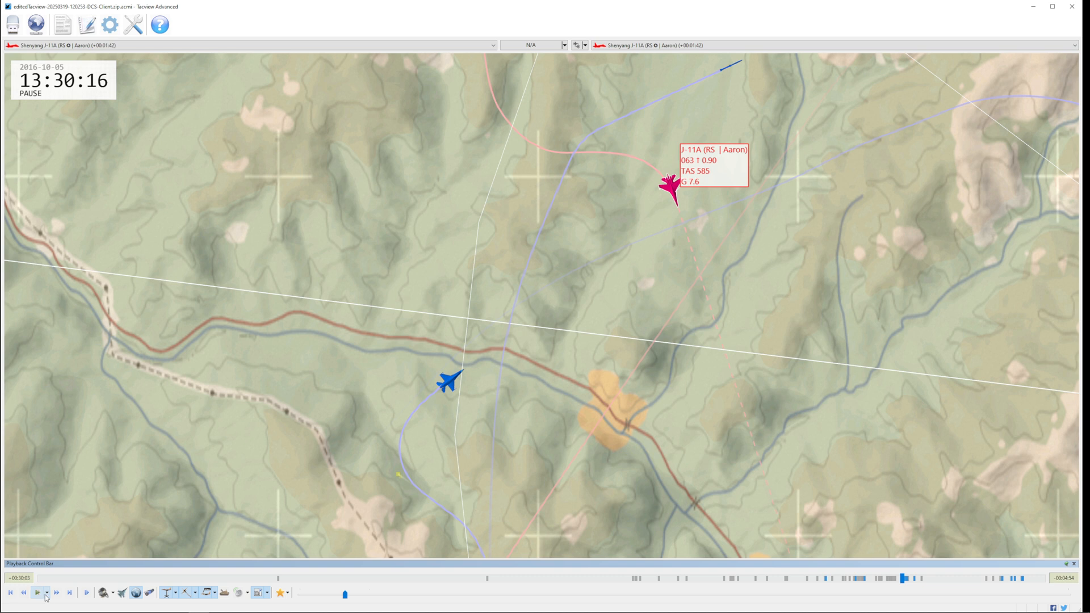
{"action": "mouse_move", "coordinate": [834, 594]}
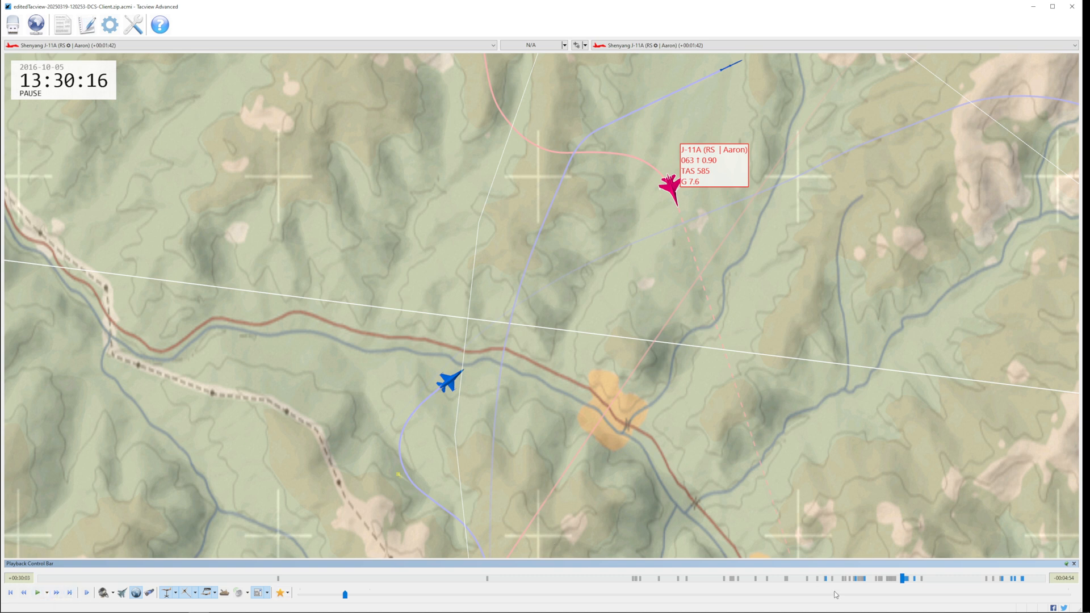
{"action": "left_click", "coordinate": [903, 578]}
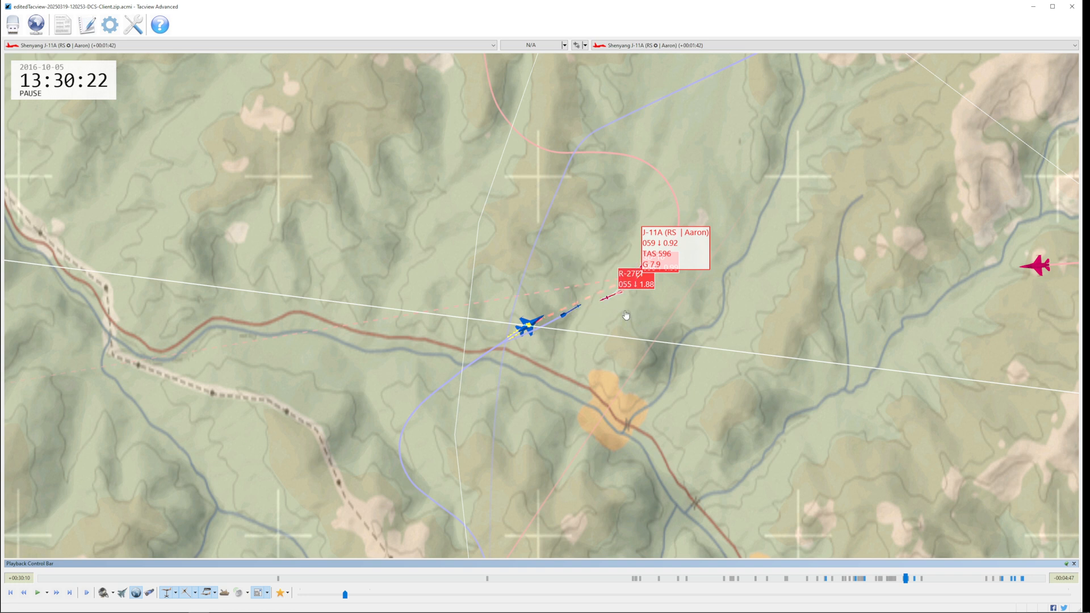
{"action": "mouse_move", "coordinate": [570, 387]}
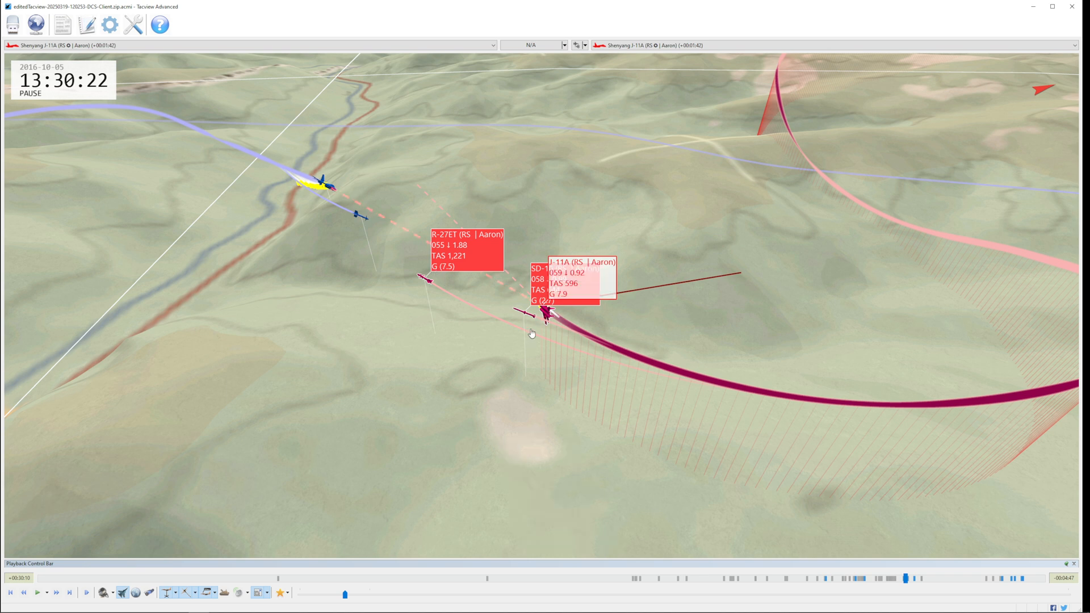
{"action": "mouse_move", "coordinate": [238, 567]}
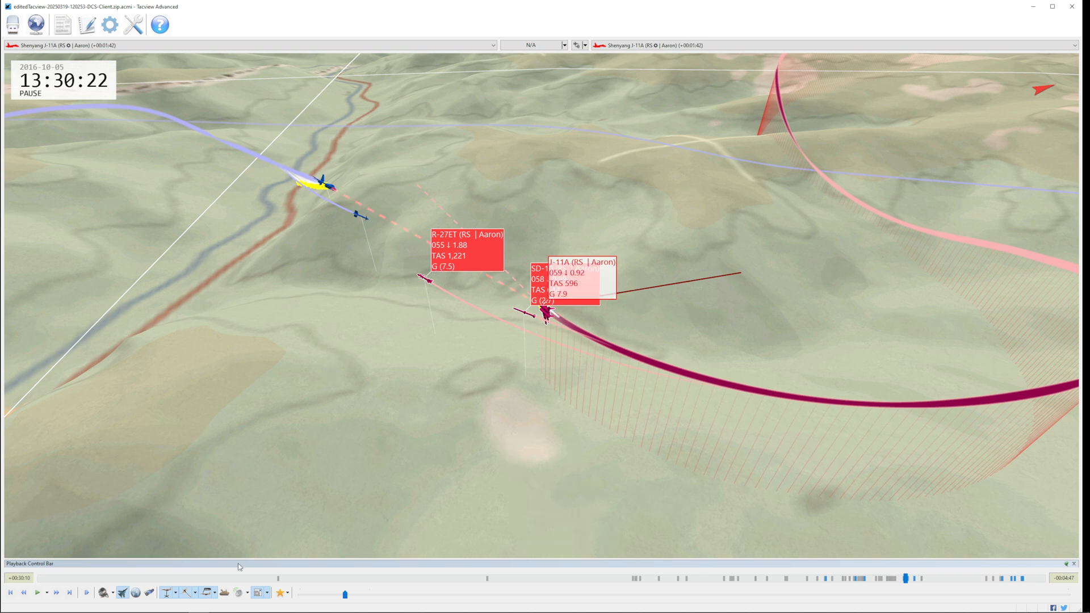
{"action": "mouse_move", "coordinate": [193, 604]}
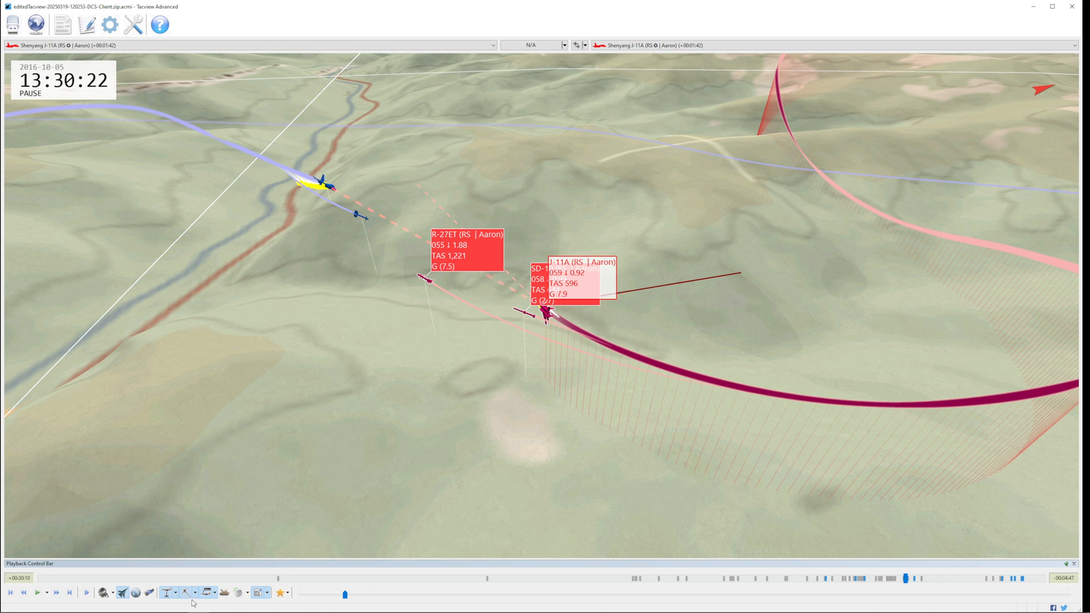
{"action": "mouse_move", "coordinate": [206, 592]}
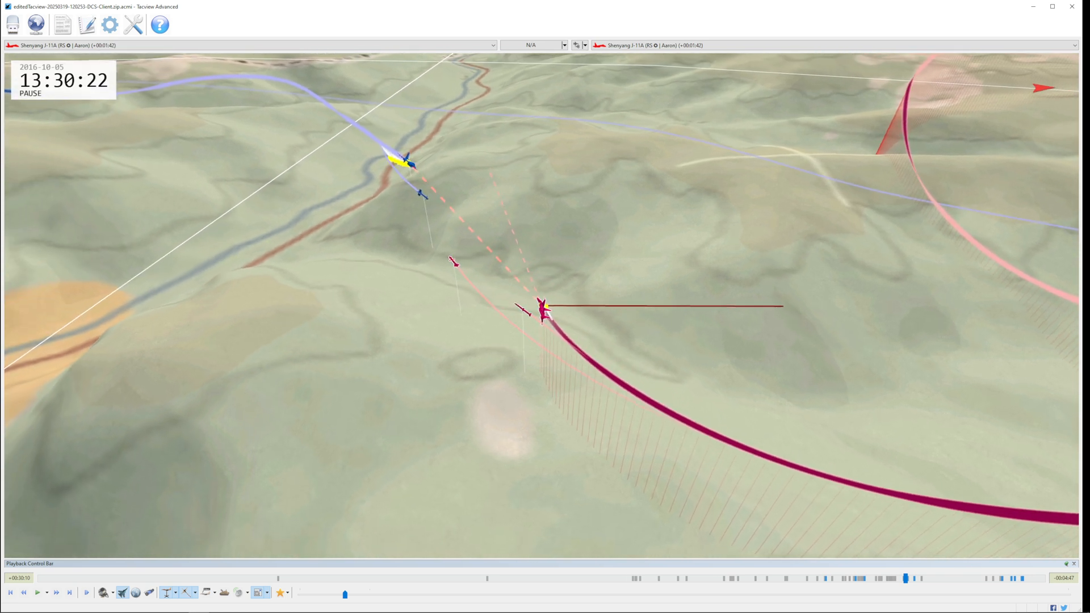
{"action": "mouse_move", "coordinate": [454, 266]}
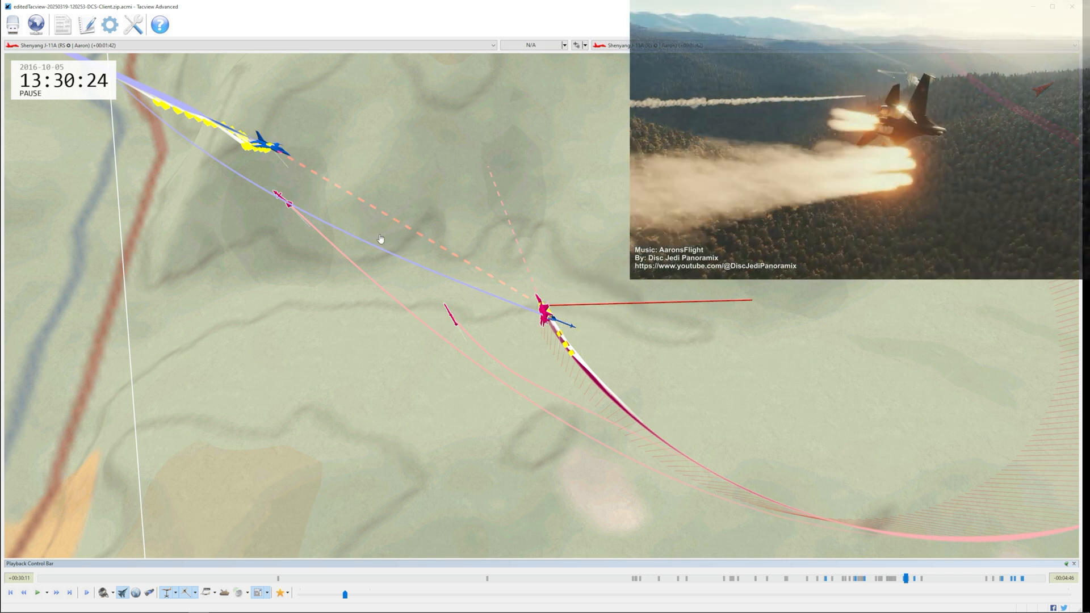
{"action": "mouse_move", "coordinate": [450, 322]}
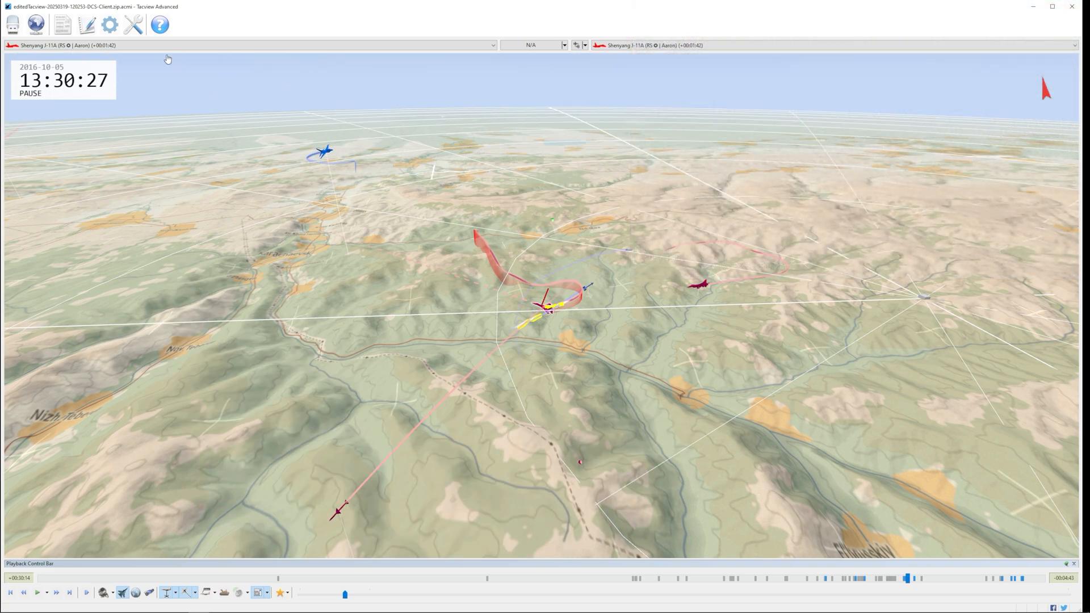
{"action": "mouse_move", "coordinate": [134, 24]}
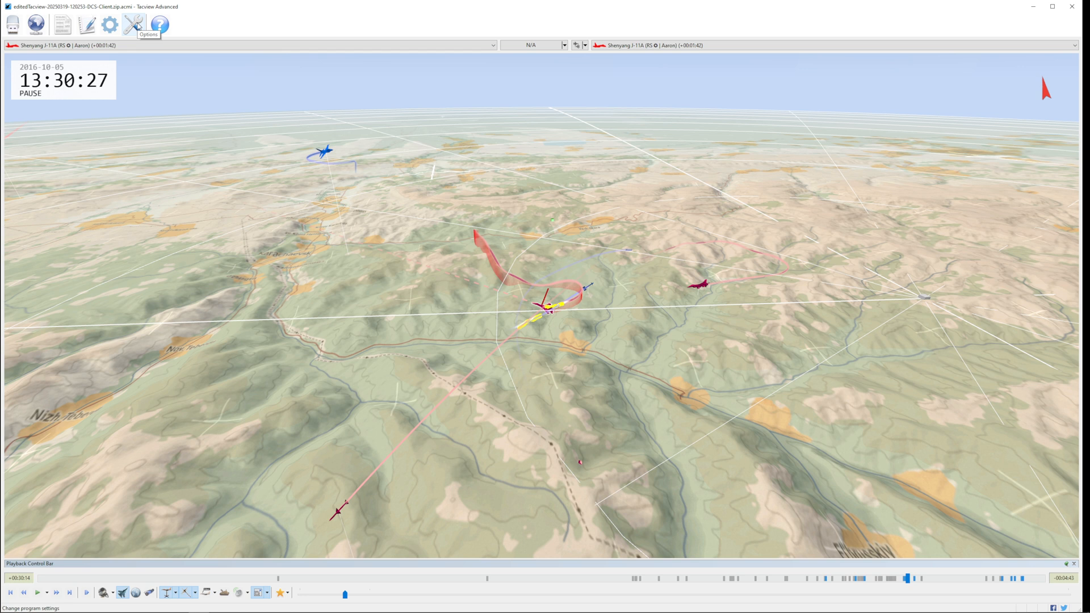
- Set Settings > Terrain Display Mode to High-Contrast
{"action": "left_click", "coordinate": [134, 24]}
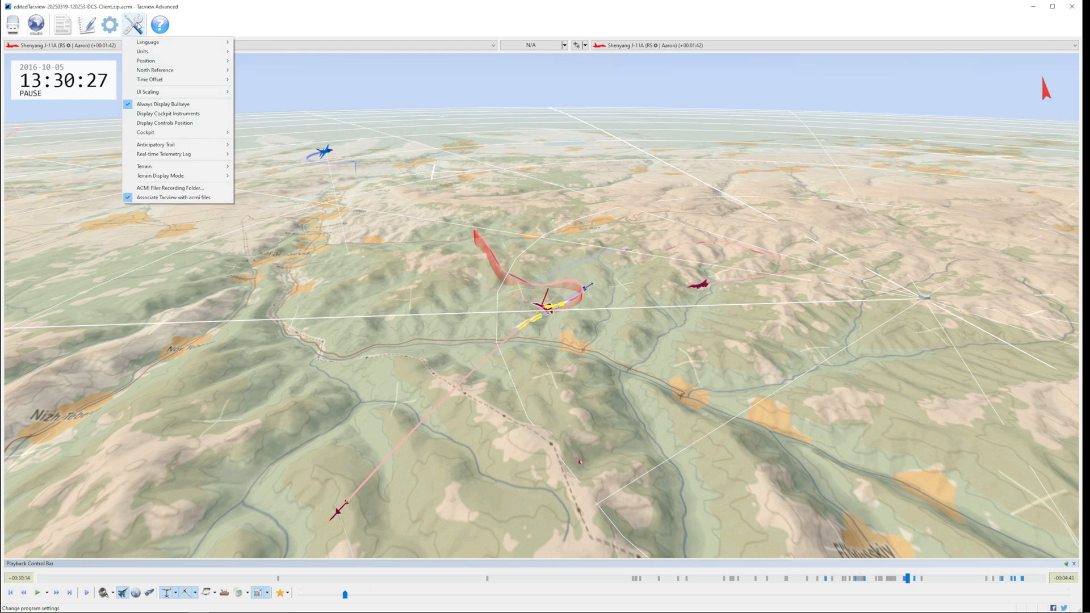
{"action": "mouse_move", "coordinate": [160, 175]}
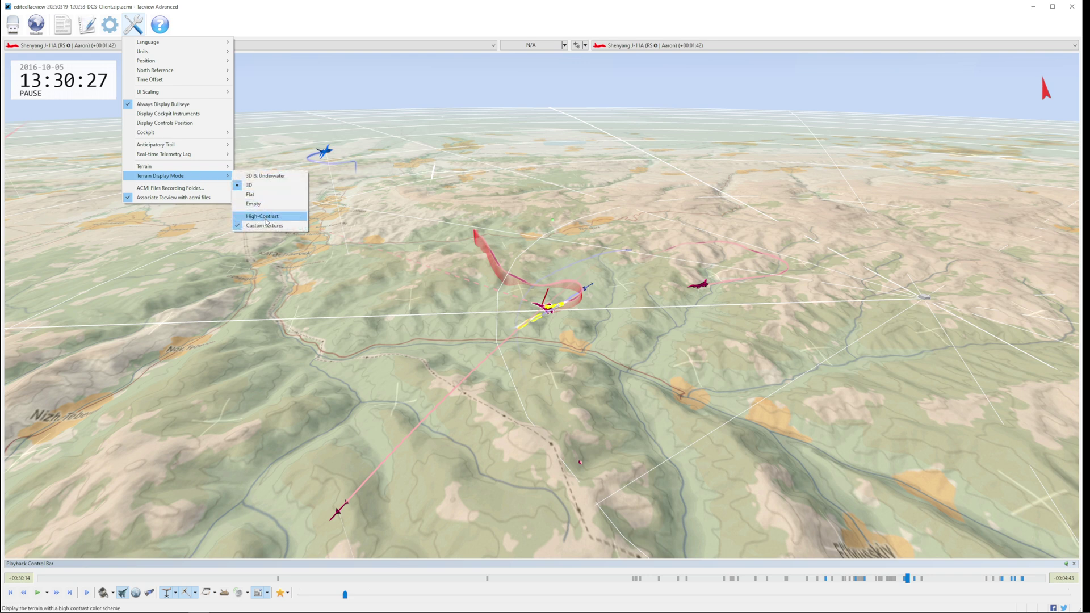
{"action": "left_click", "coordinate": [262, 216]}
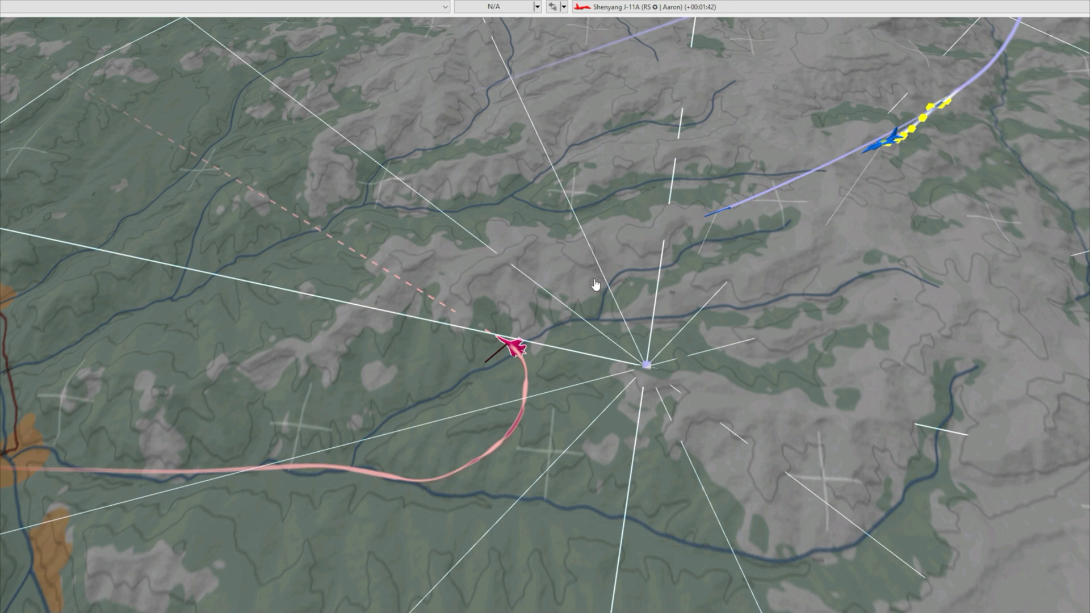
{"action": "mouse_move", "coordinate": [533, 344]}
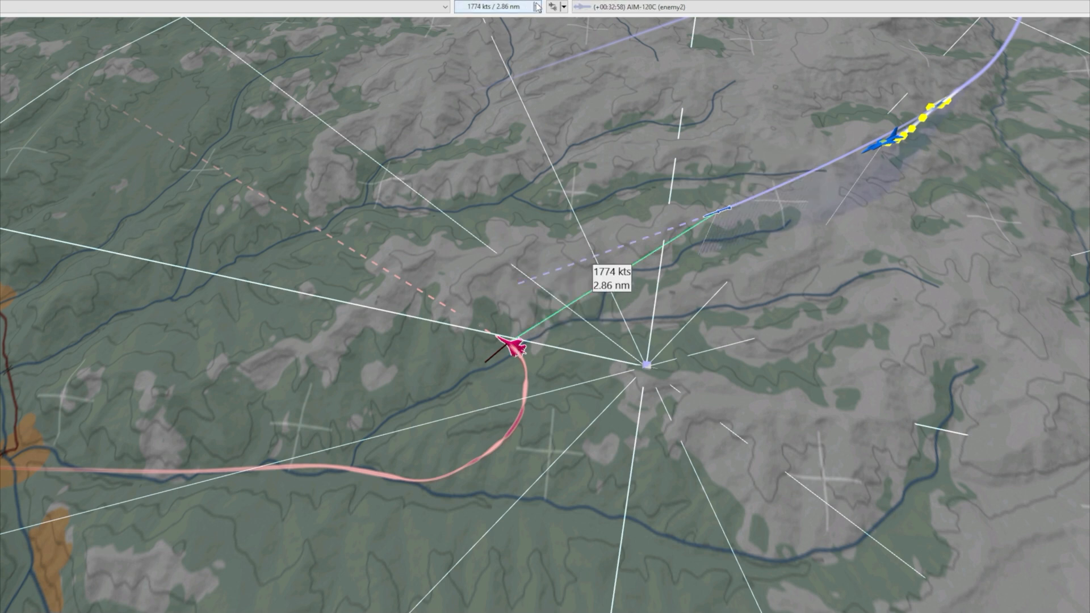
- Change the J-11A–AIM-120C readout to Range / Relative Bearing (Combat/3D)
{"action": "left_click", "coordinate": [537, 7]}
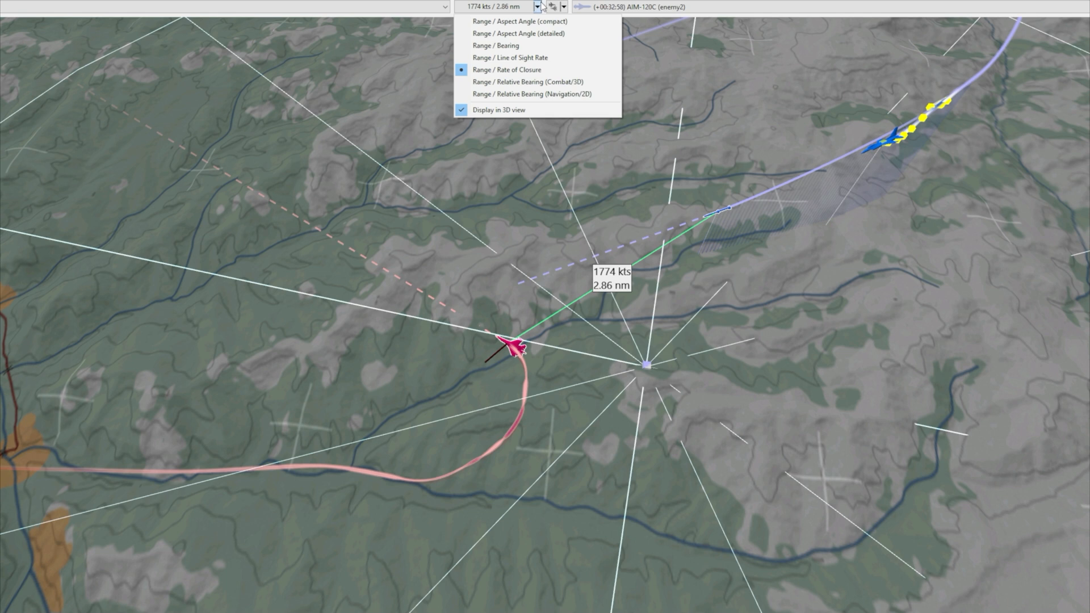
{"action": "mouse_move", "coordinate": [528, 81]}
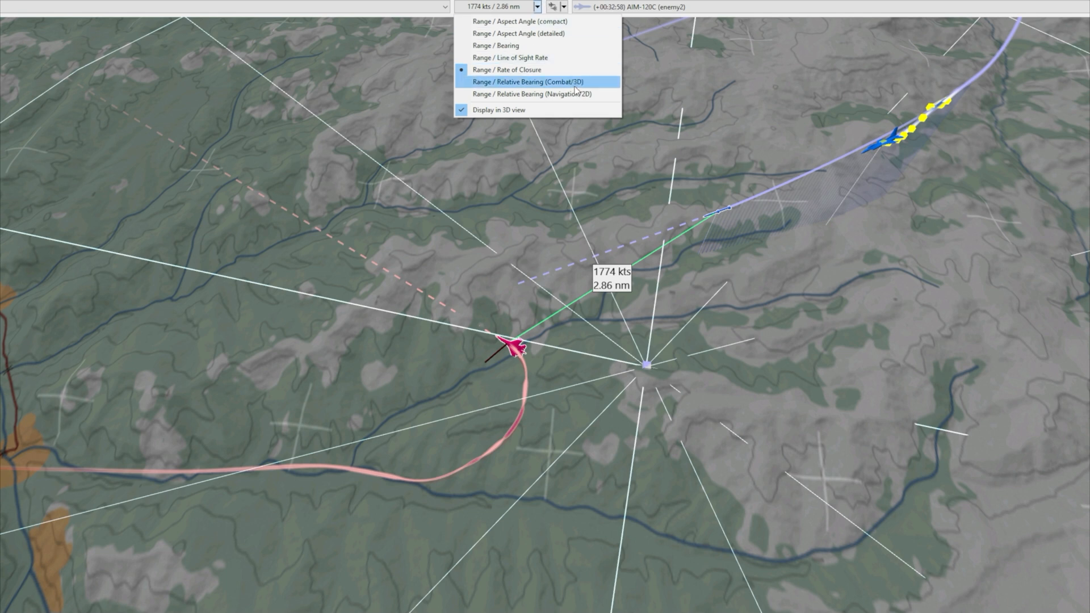
{"action": "left_click", "coordinate": [528, 82]}
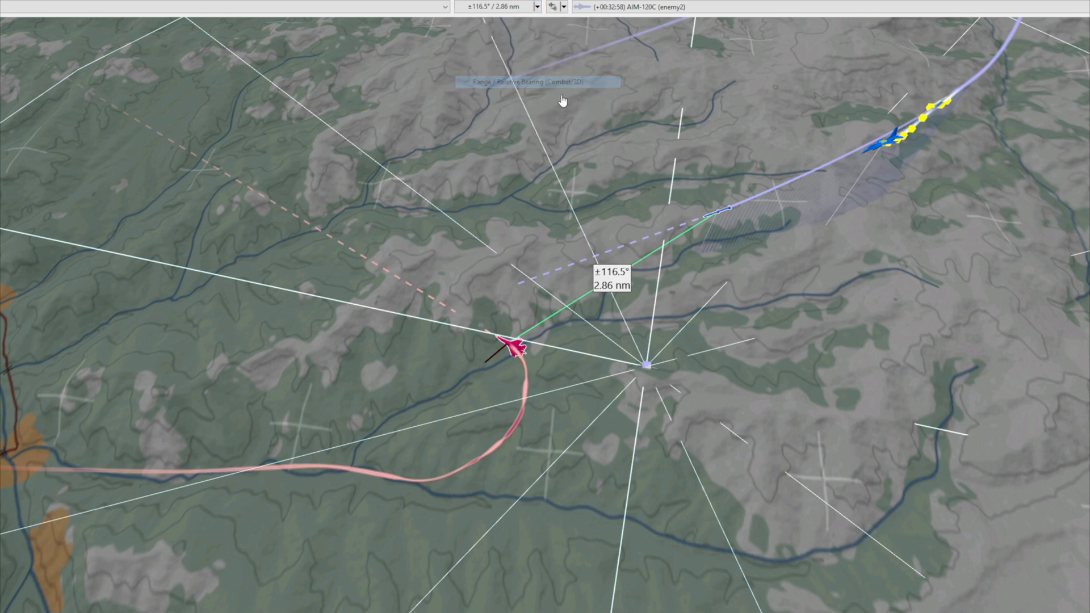
{"action": "mouse_move", "coordinate": [606, 297]}
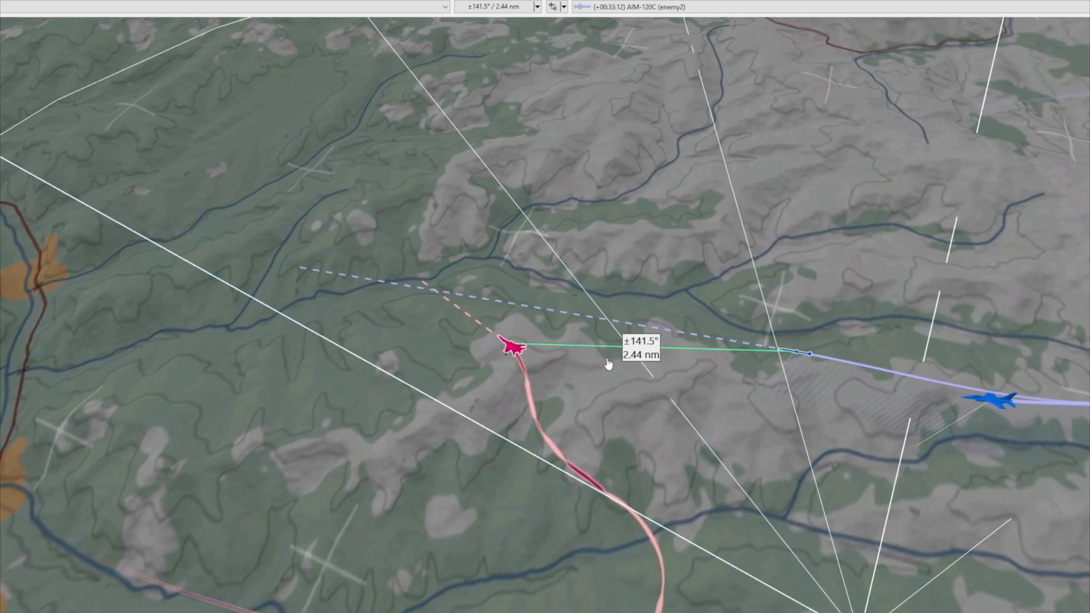
- Zoom in and out while the AIM-120C closes to 1.16 nm
{"action": "scroll", "scroll_direction": "up", "scroll_amount": 3}
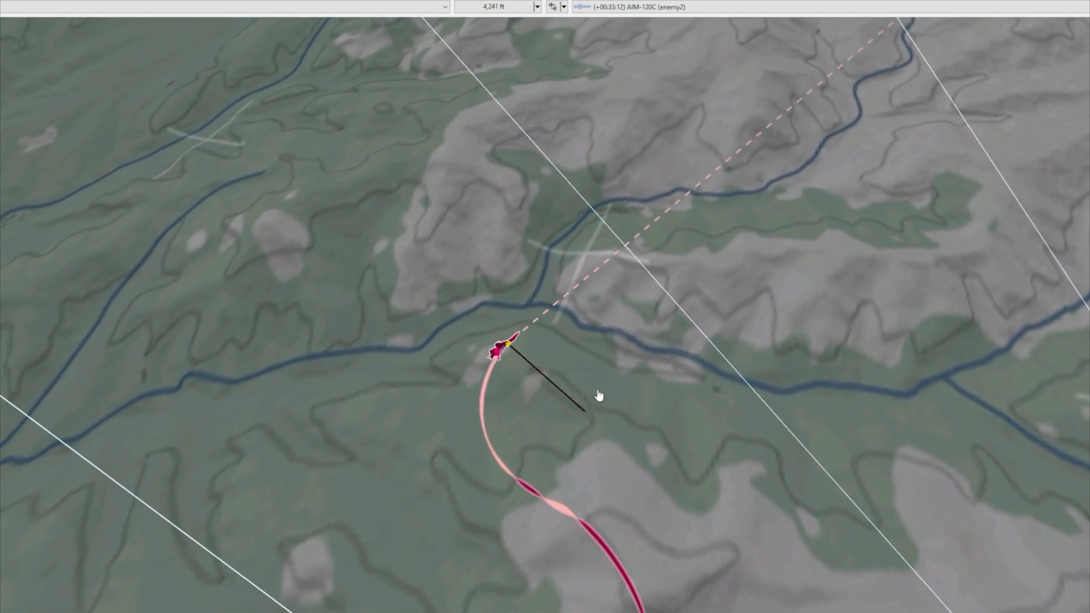
{"action": "scroll", "scroll_direction": "down", "scroll_amount": 3}
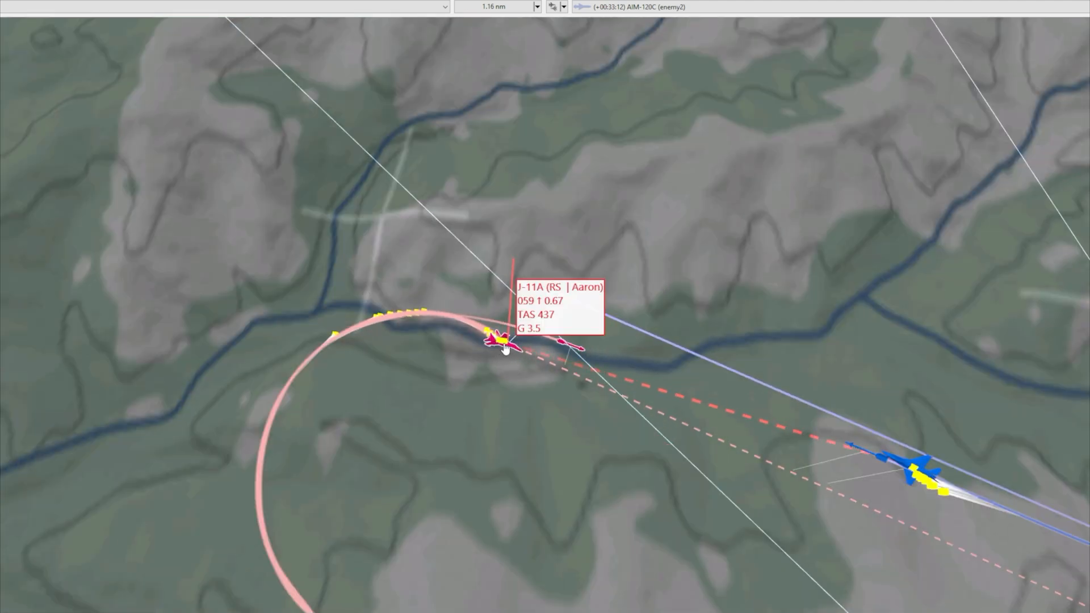
- Show the J-11A cockpit HUD locked on the blue fighter
{"action": "left_click", "coordinate": [500, 340]}
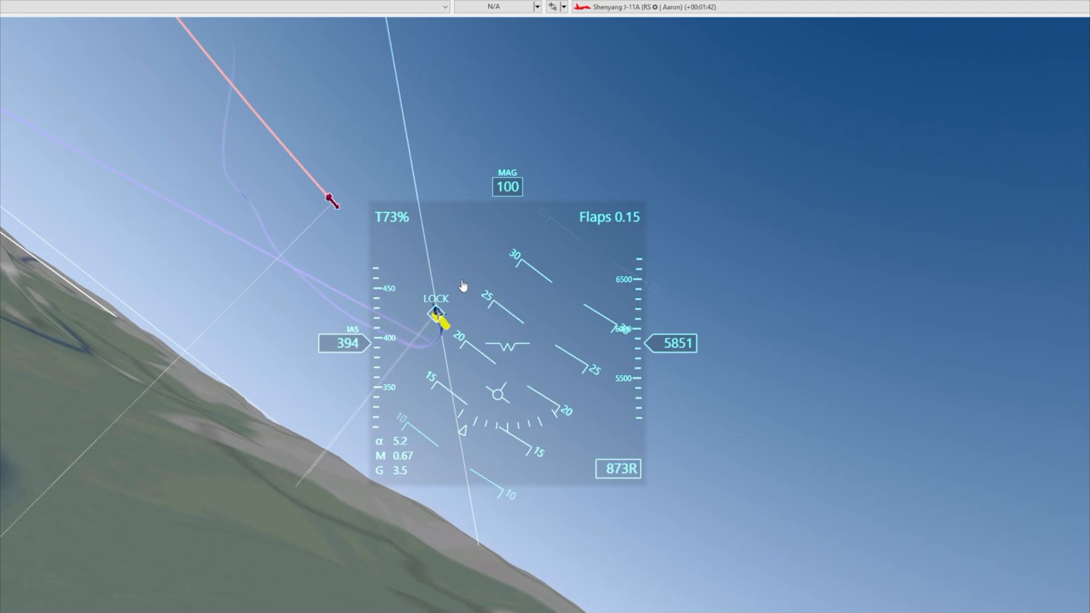
{"action": "mouse_move", "coordinate": [401, 331]}
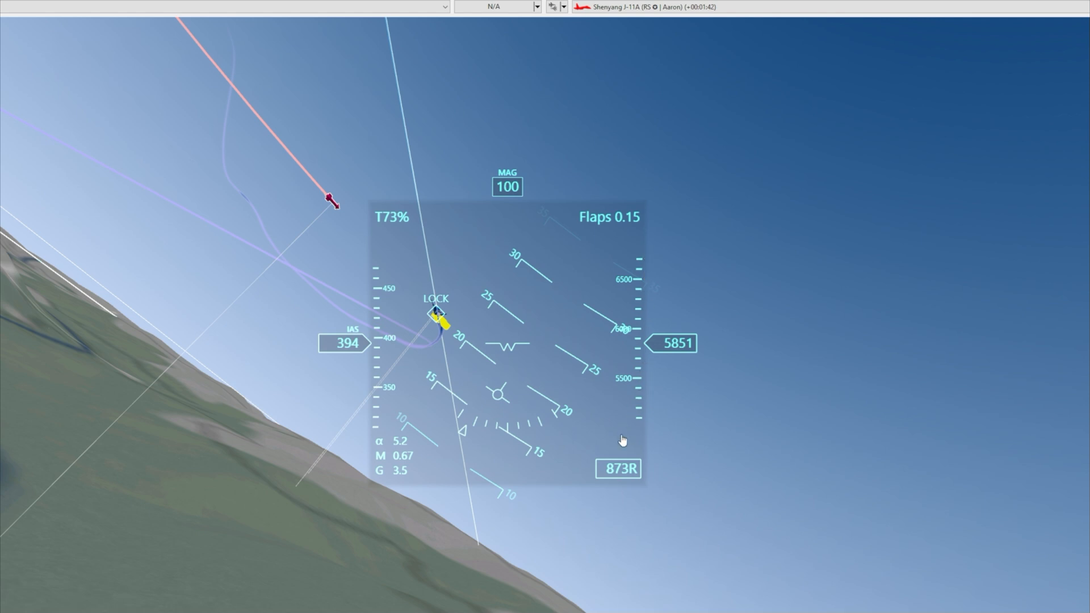
{"action": "mouse_move", "coordinate": [384, 401]}
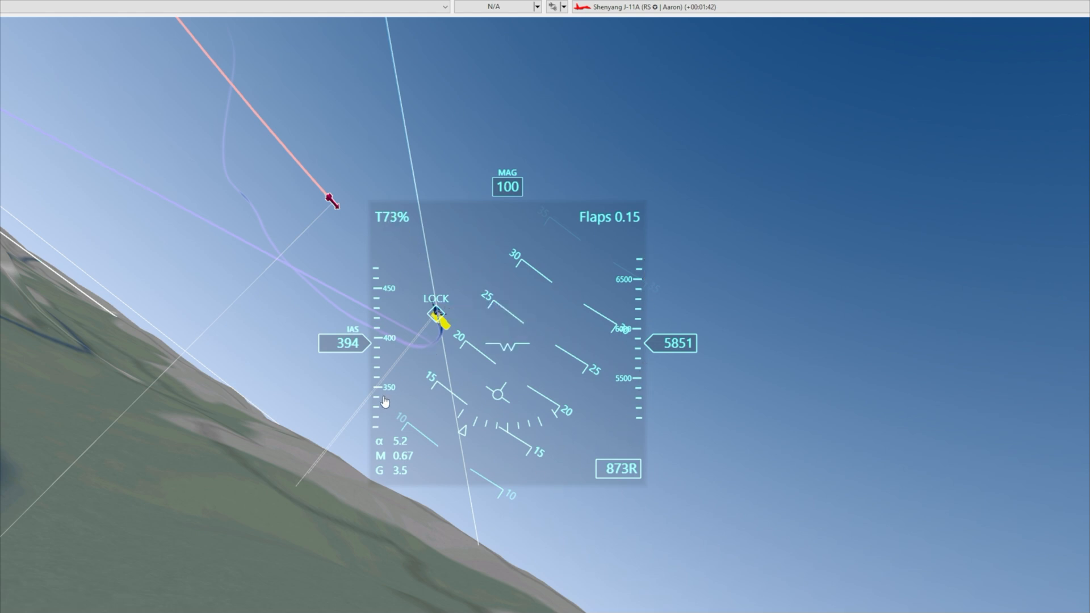
{"action": "mouse_move", "coordinate": [444, 420]}
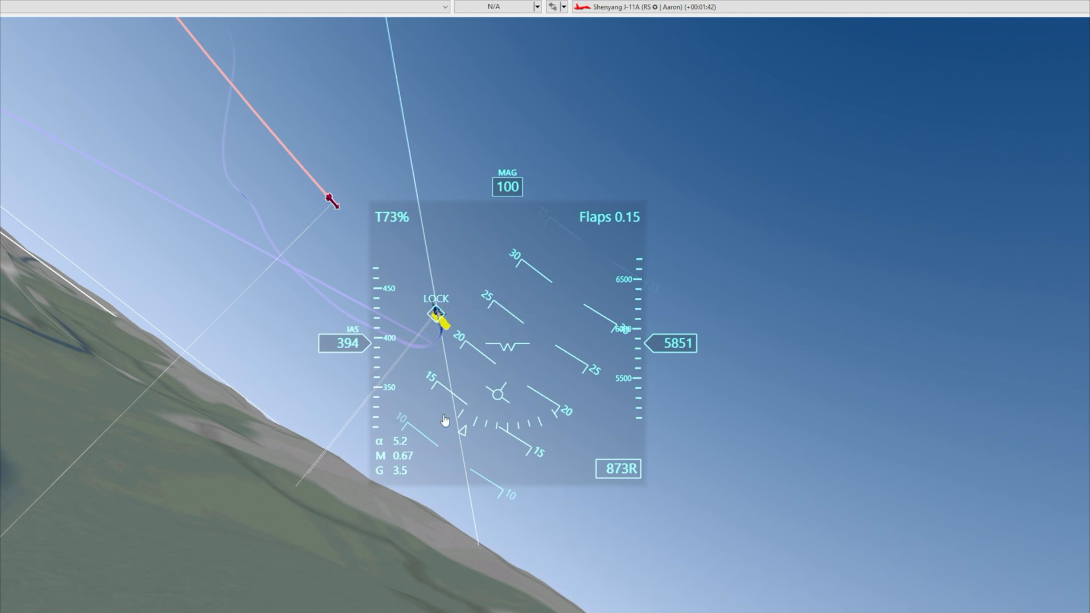
{"action": "mouse_move", "coordinate": [574, 516]}
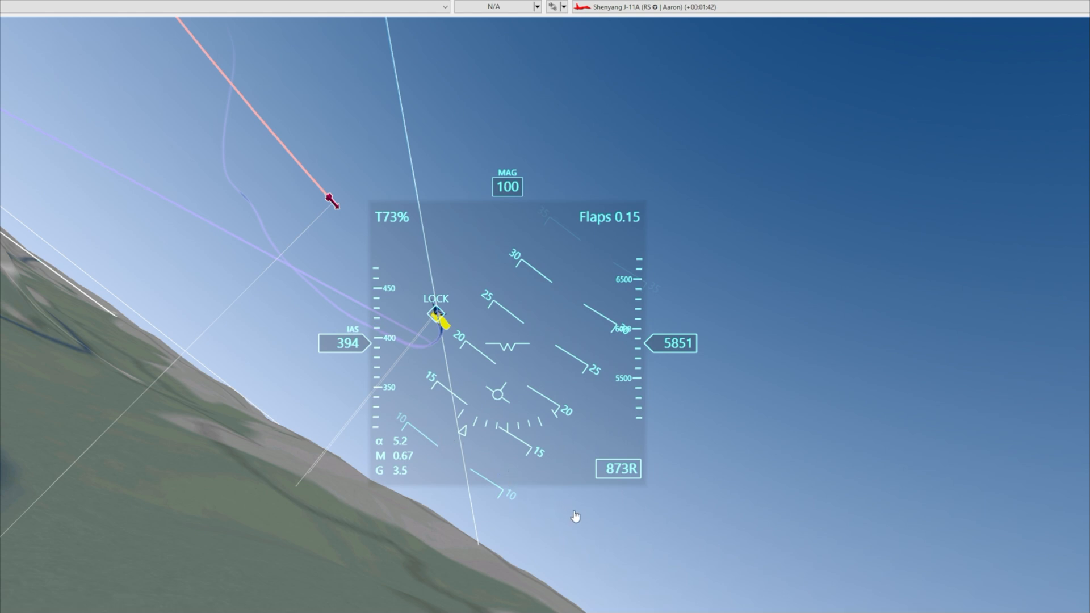
{"action": "mouse_move", "coordinate": [106, 600]}
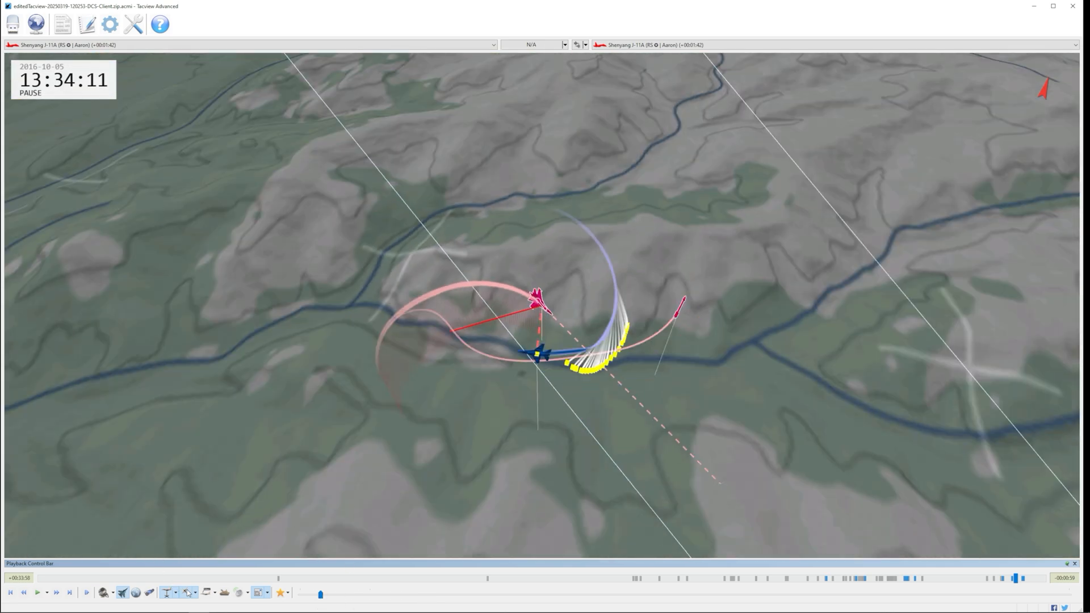
- Resume playback of the circling dogfight, reaching 13:34:23
{"action": "left_click", "coordinate": [135, 593]}
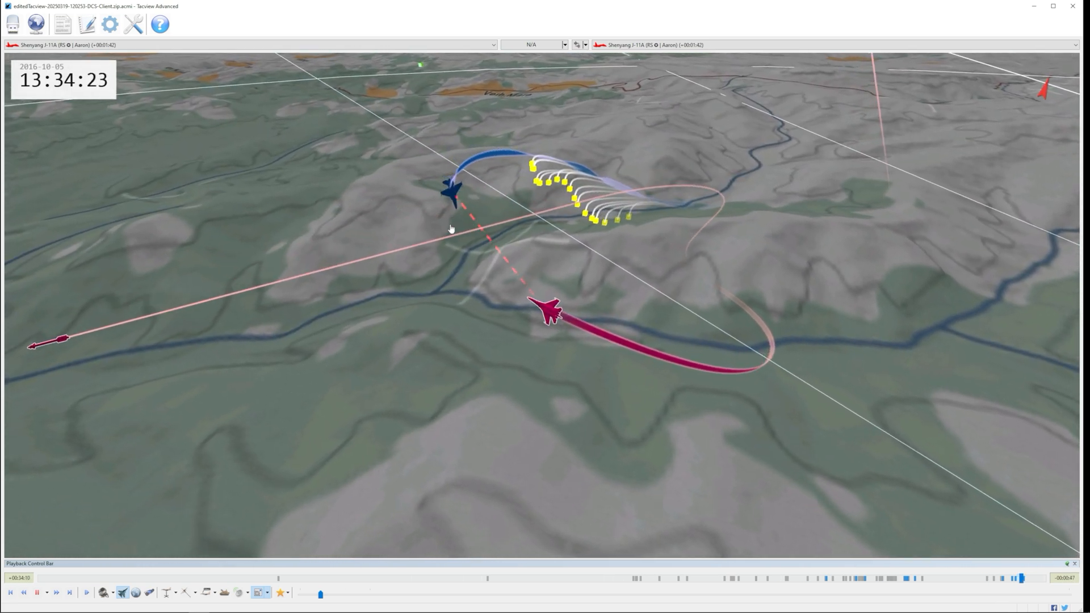
- Pause the replay and return to the J-11A cockpit HUD view
{"action": "left_click", "coordinate": [37, 592]}
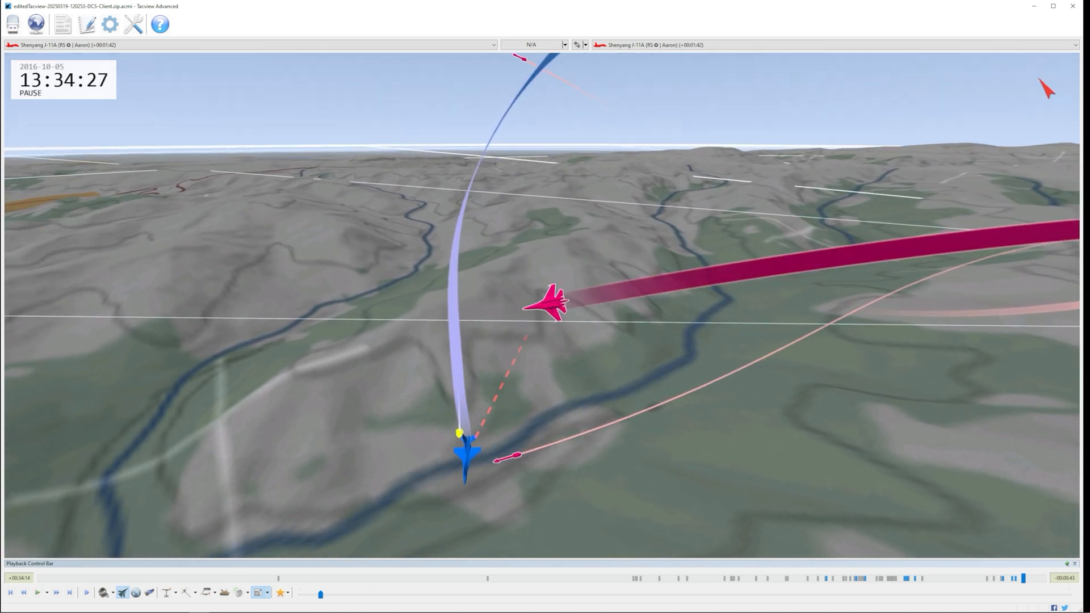
{"action": "left_click", "coordinate": [38, 592]}
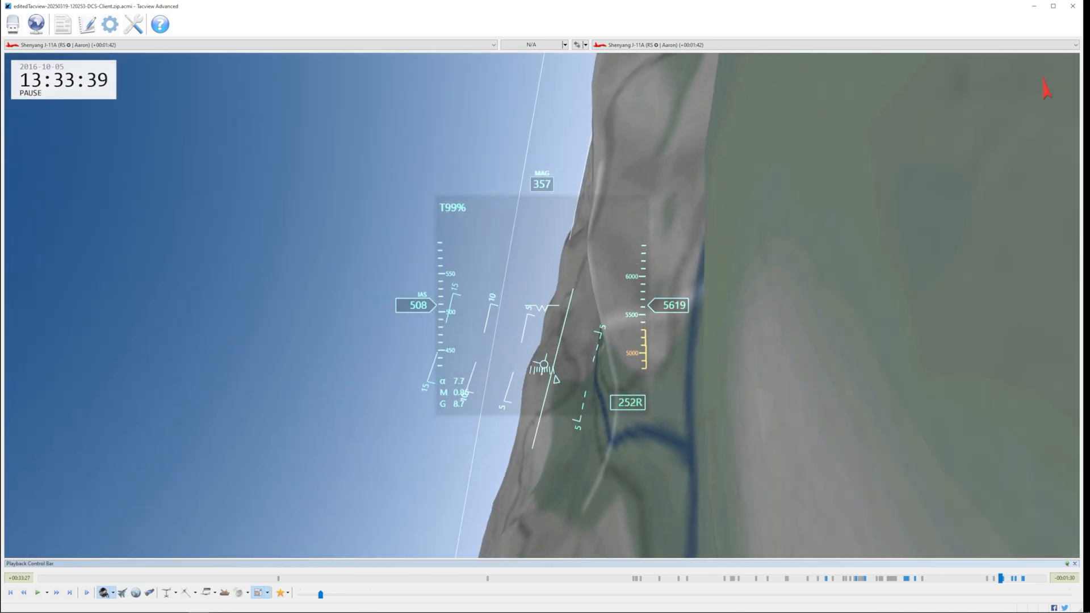
- Play the cockpit HUD replay and pause at 13:33:48 when the target LOCK appears
{"action": "left_click", "coordinate": [37, 591]}
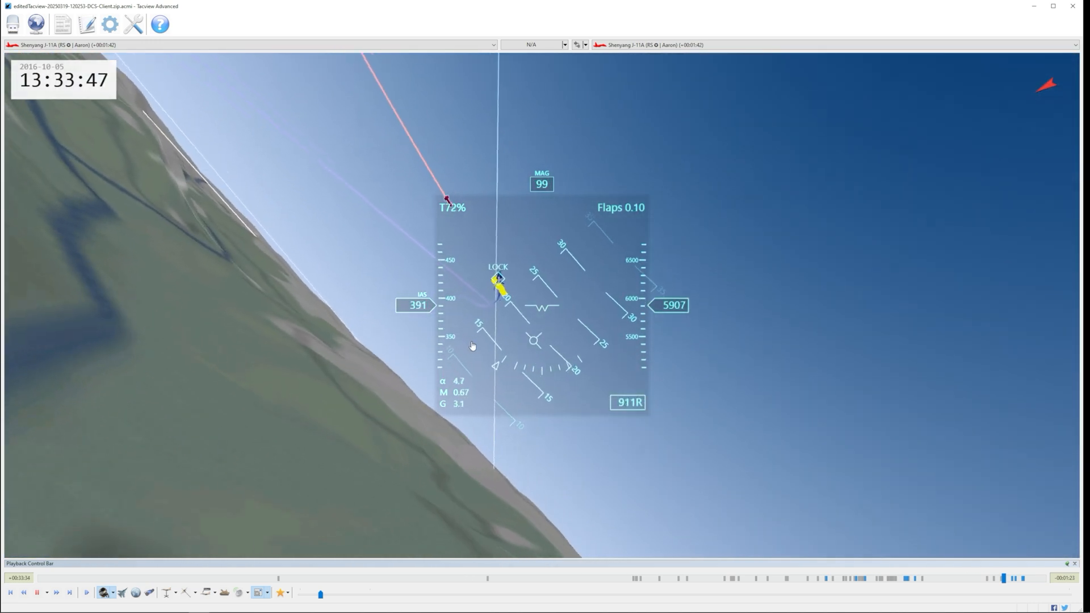
{"action": "left_click", "coordinate": [37, 592]}
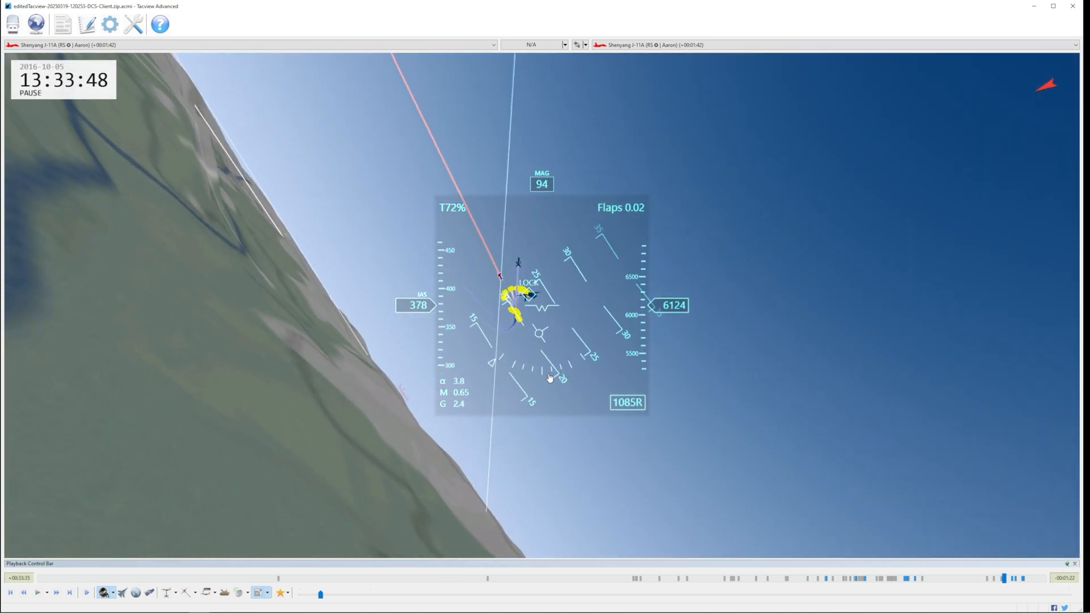
{"action": "mouse_move", "coordinate": [576, 318]}
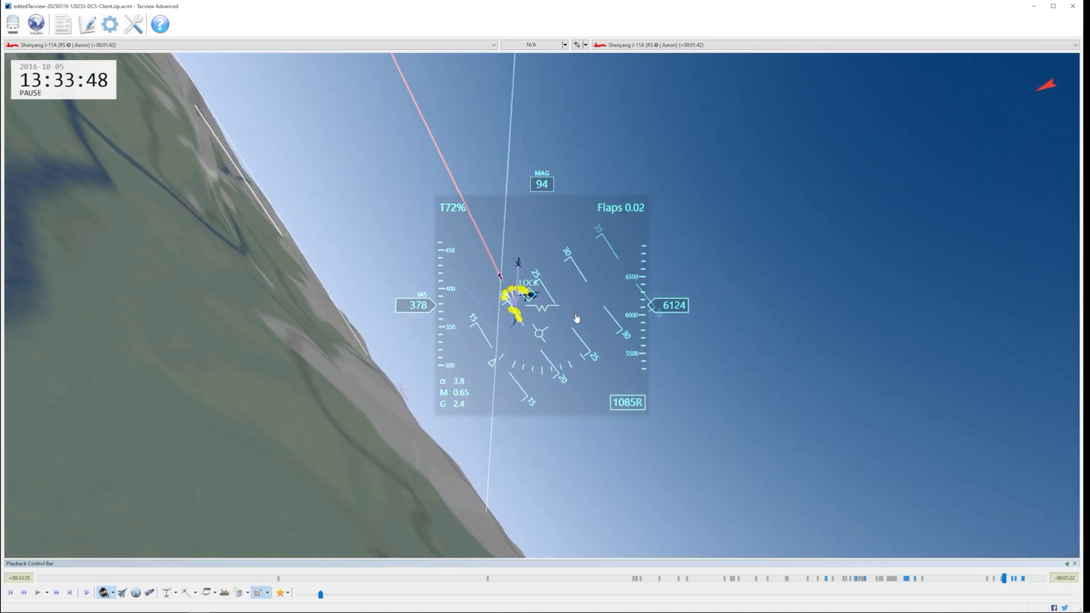